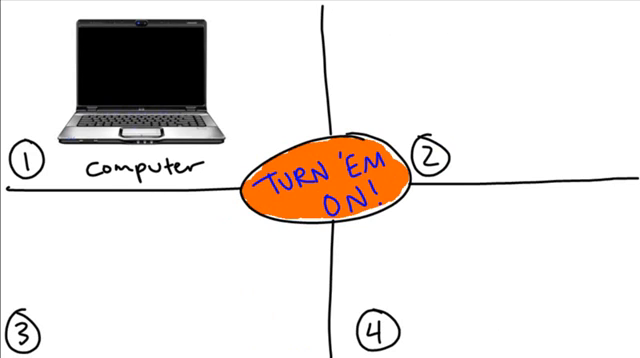
mouse_move(454, 87)
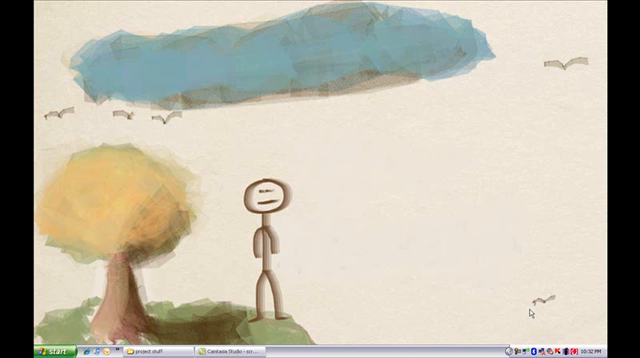
mouse_move(558, 314)
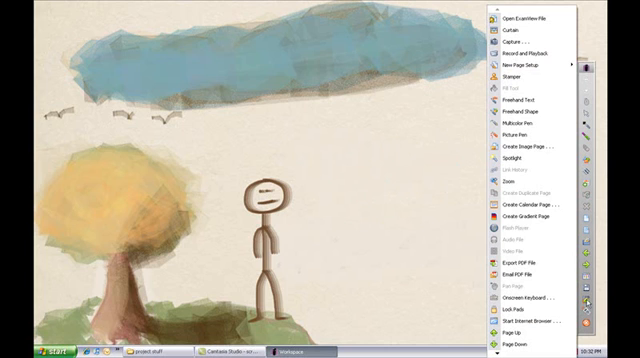
mouse_move(530, 51)
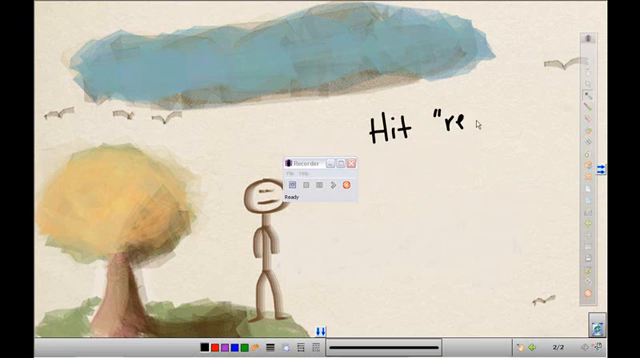
- Pen-write 'Hit "record"', an underlined 'Do it' and 'Hit stop' beside the stick figure
text(record")
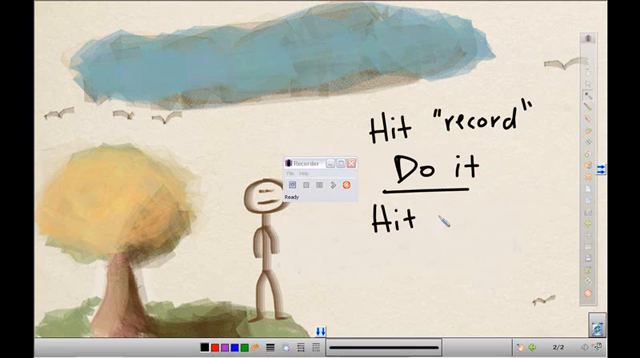
text(stop)
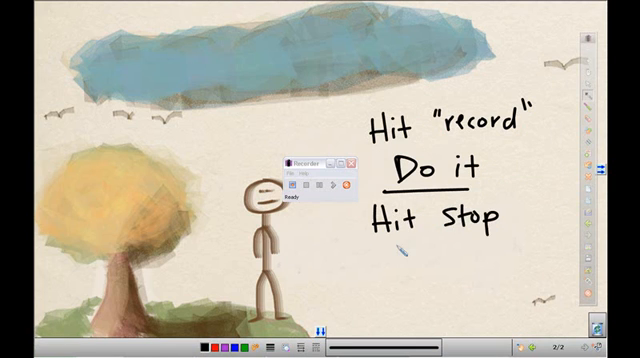
text(Sav)
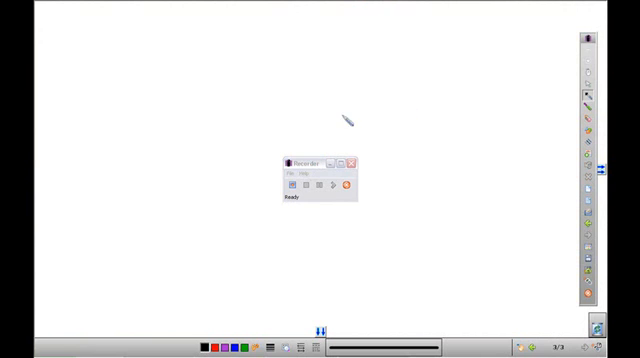
mouse_move(225, 90)
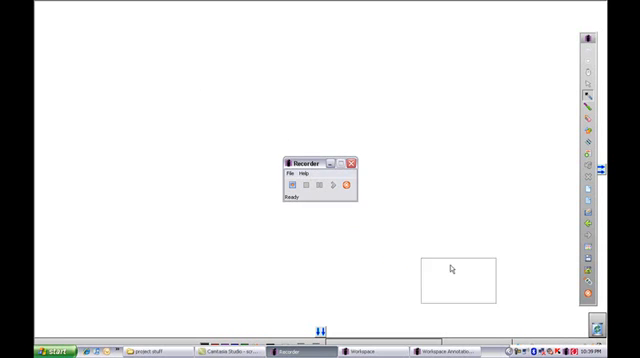
- Move the Recorder aside and pen-write 'Speak clearly', an arrow to 'ENTHUSIASTIC', and red 'Bueller...'
drag(325, 160, 470, 277)
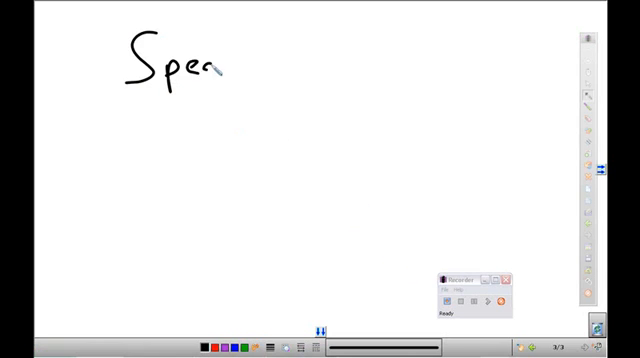
drag(225, 75, 320, 75)
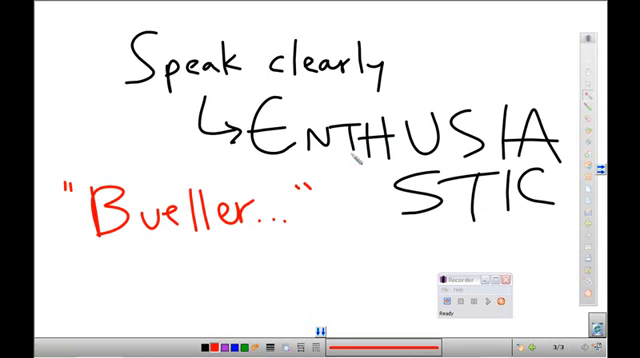
drag(290, 155, 540, 200)
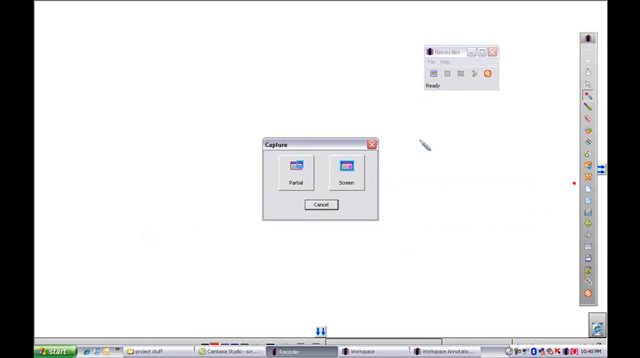
mouse_move(305, 172)
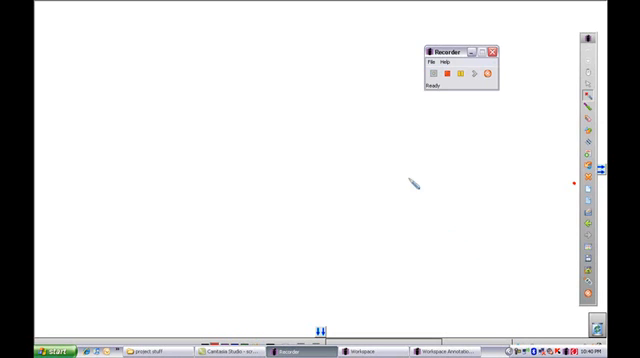
- Start recording, write (x+3)(x+1) in red, and draw blue FOIL arrows to x²+x+3x+3
click(442, 78)
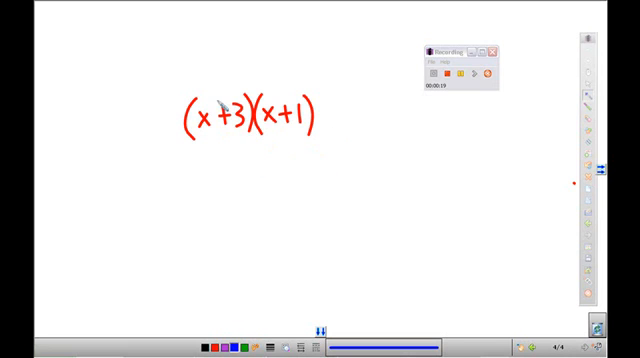
drag(205, 95, 268, 105)
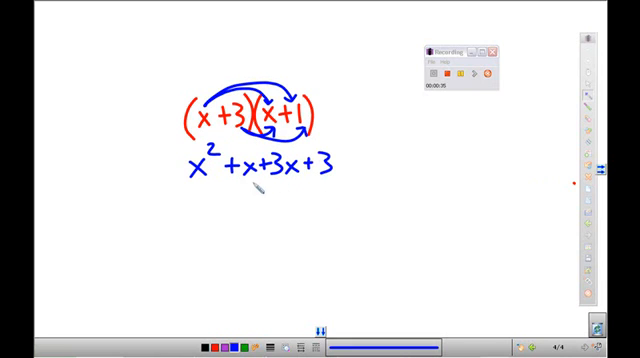
- Underline the like terms x + 3x in the expansion
drag(228, 178, 288, 180)
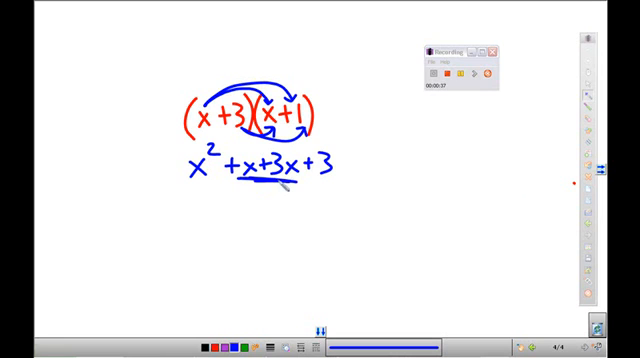
mouse_move(228, 207)
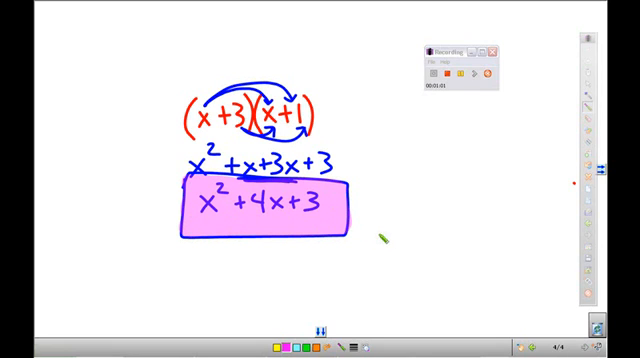
mouse_move(477, 64)
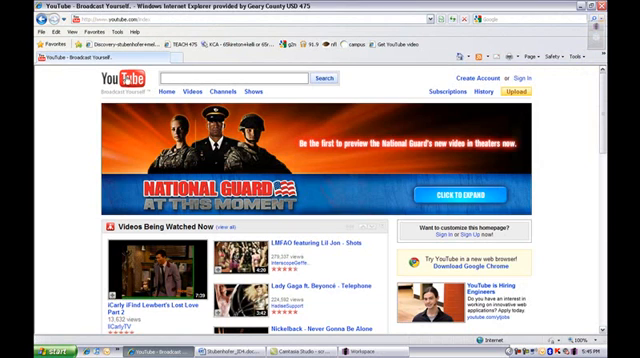
mouse_move(487, 78)
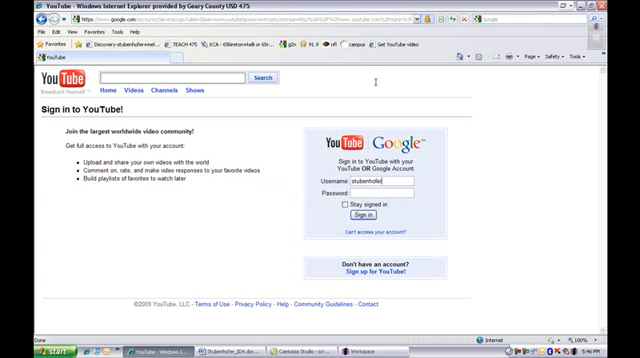
- Enter the account username and password and sign in to YouTube
text(password)
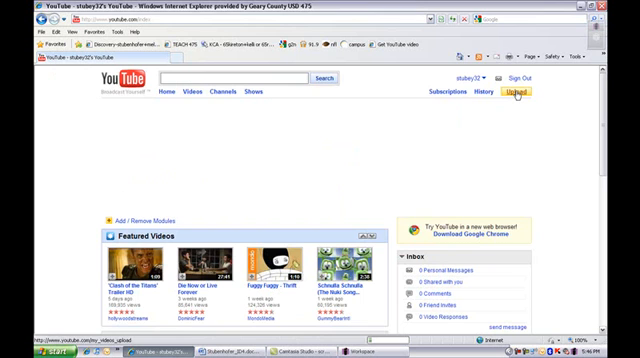
- Upload the .avi as 'Foil Method by Tyler', with a brief foil-method description, 'math' tag, and Education category
click(519, 94)
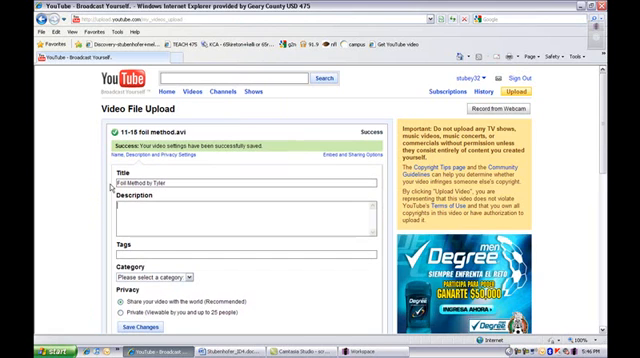
text(brief summary of foil method)
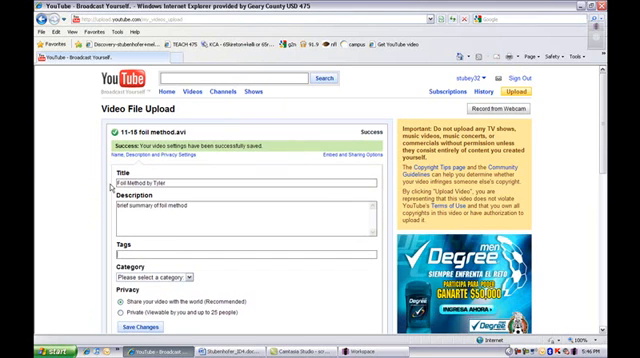
text(math,foil method,tyler)
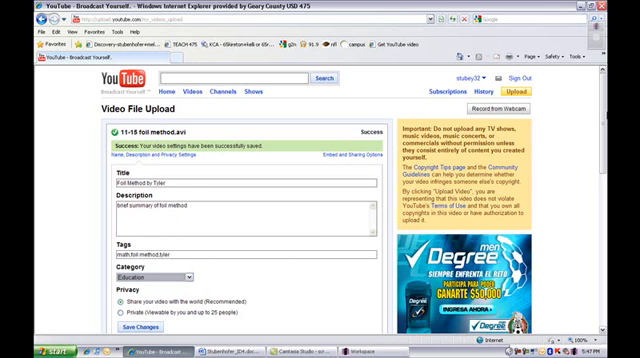
scroll(down, 3)
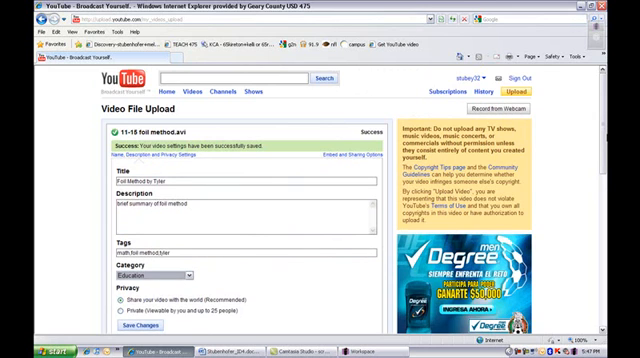
- Save the video changes and play 'Foil Method by Tyler' on its watch page
scroll(down, 3)
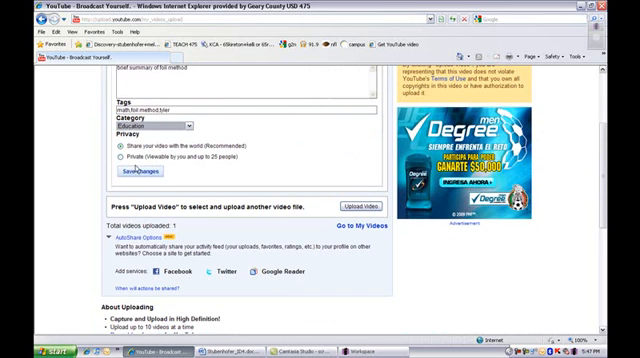
scroll(down, 3)
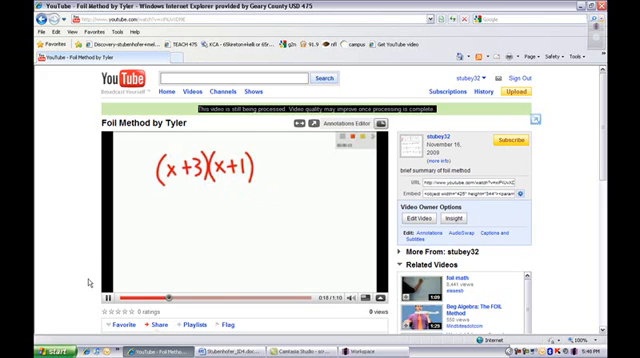
mouse_move(200, 173)
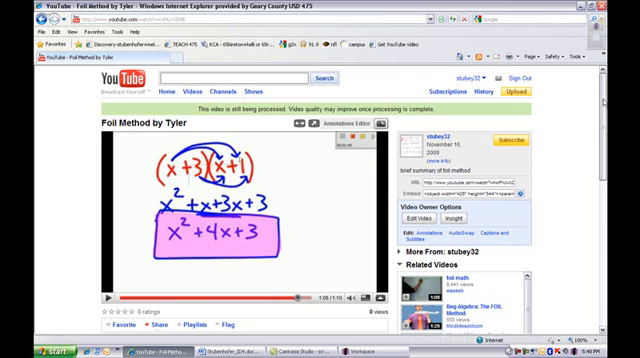
scroll(down, 3)
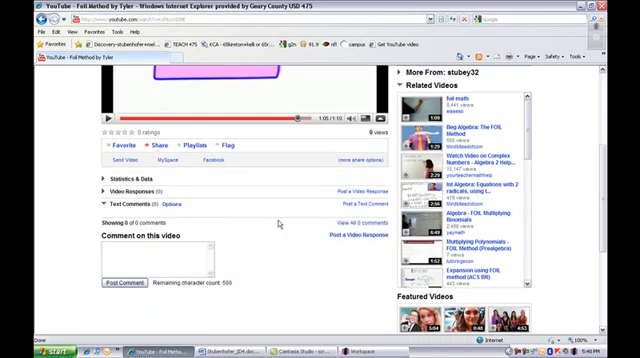